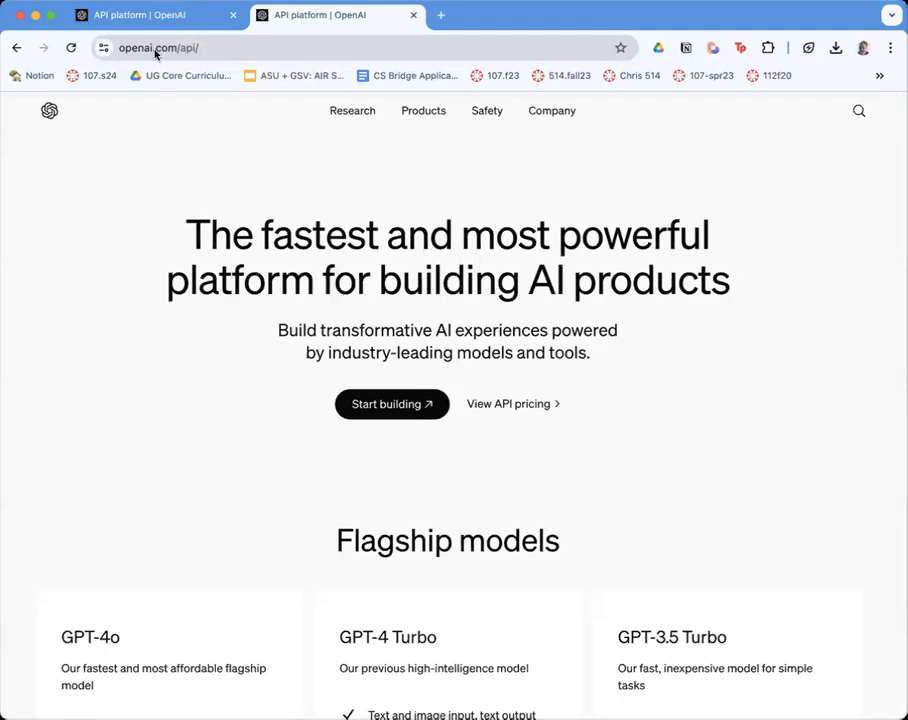
Open the platform documentation via 'Start building' and bring up the Welcome back login page.
scroll(down, 3)
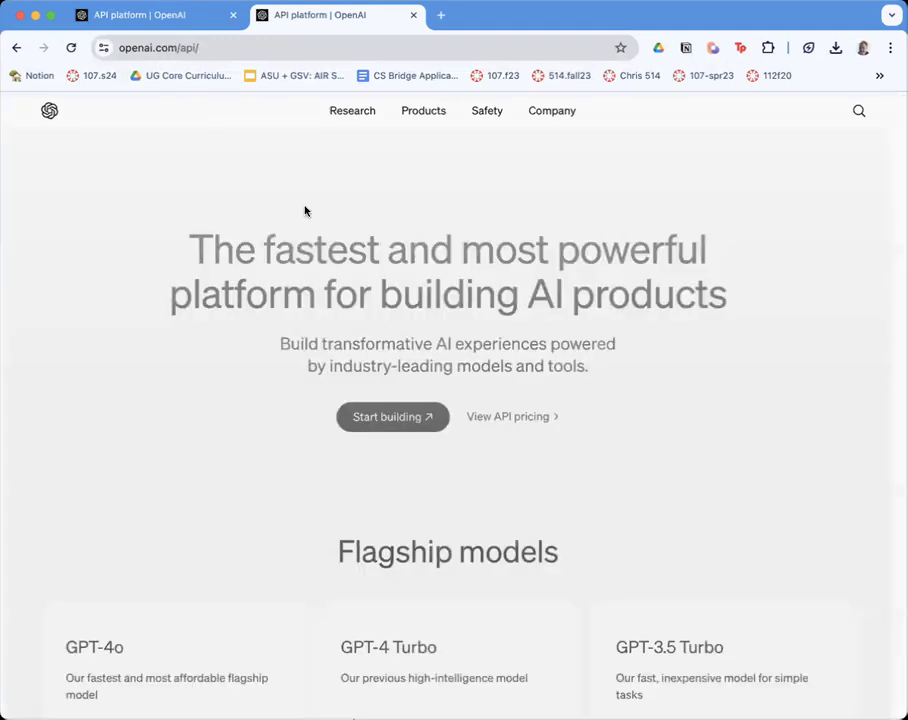
scroll(down, 3)
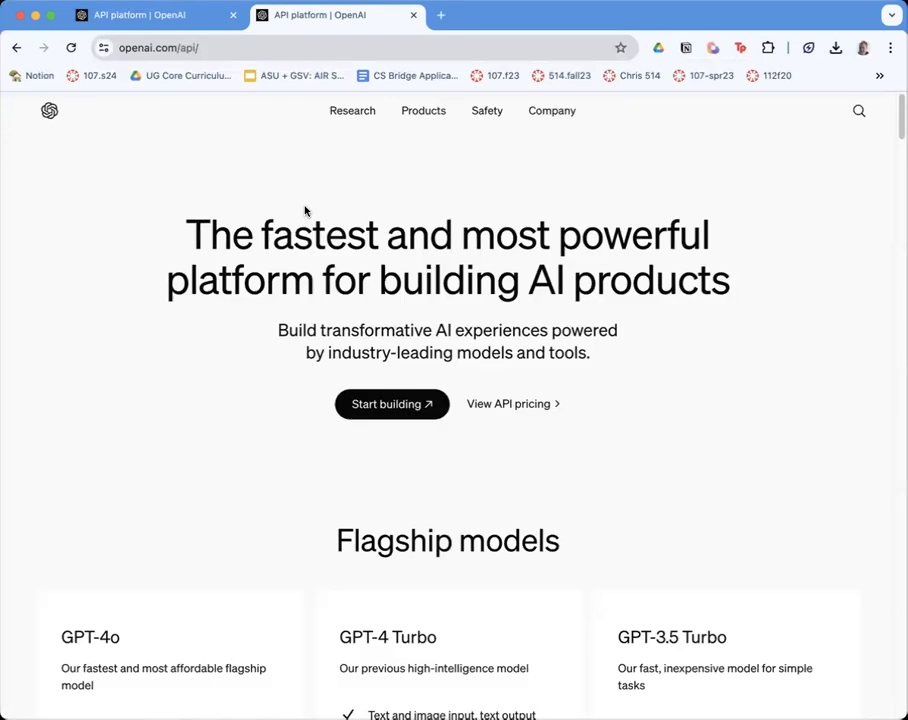
mouse_move(88, 278)
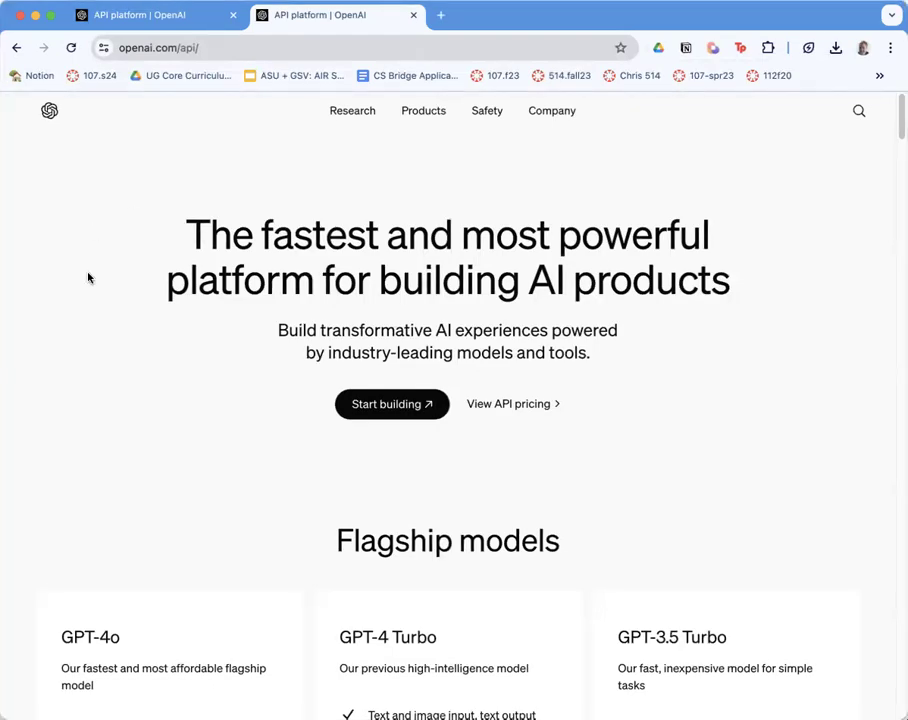
mouse_move(391, 404)
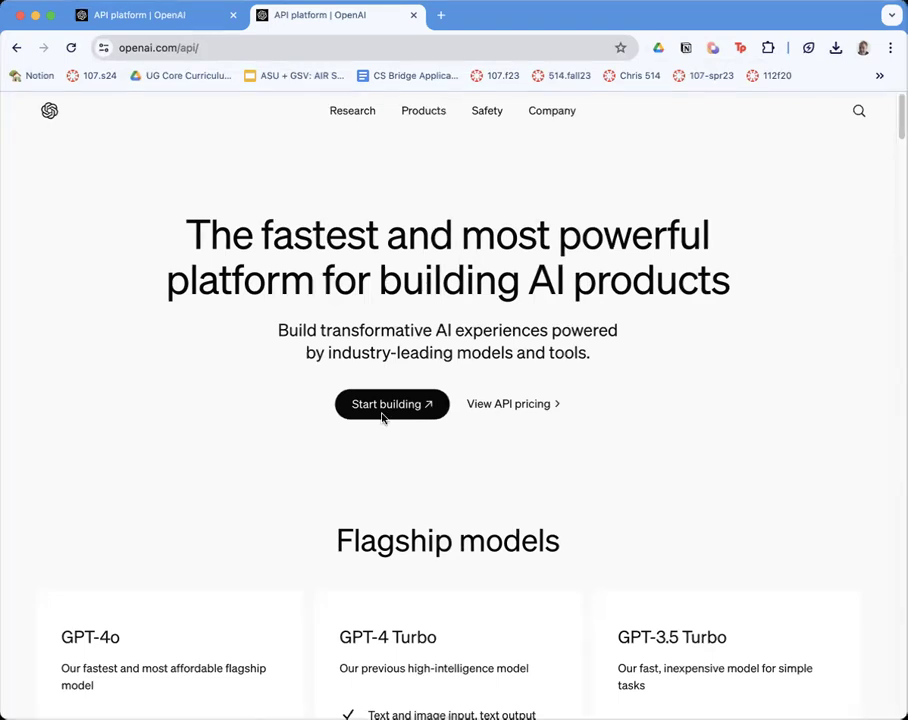
click(391, 403)
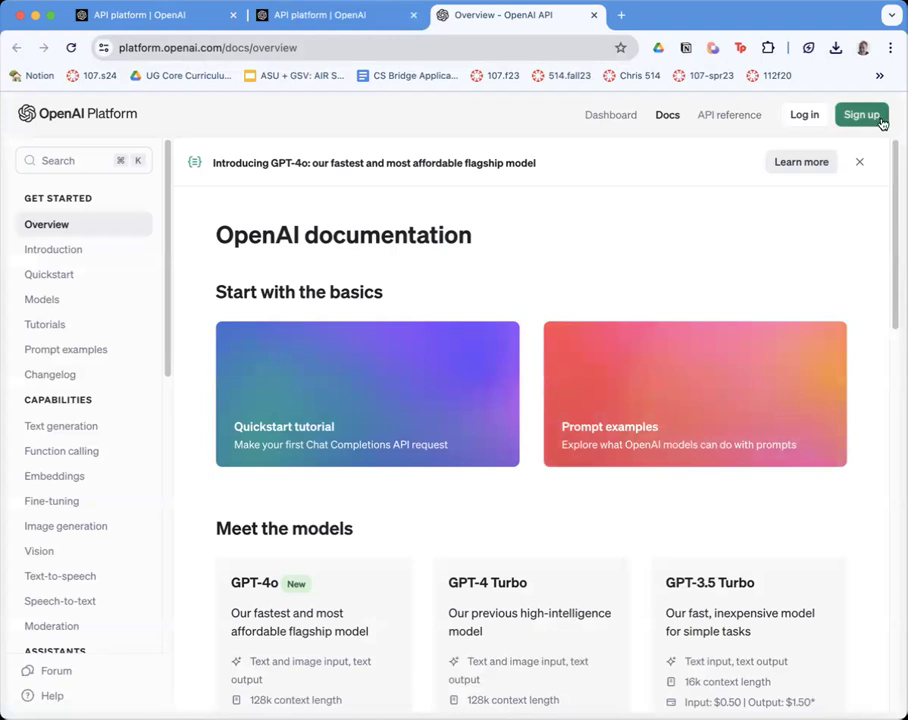
mouse_move(860, 114)
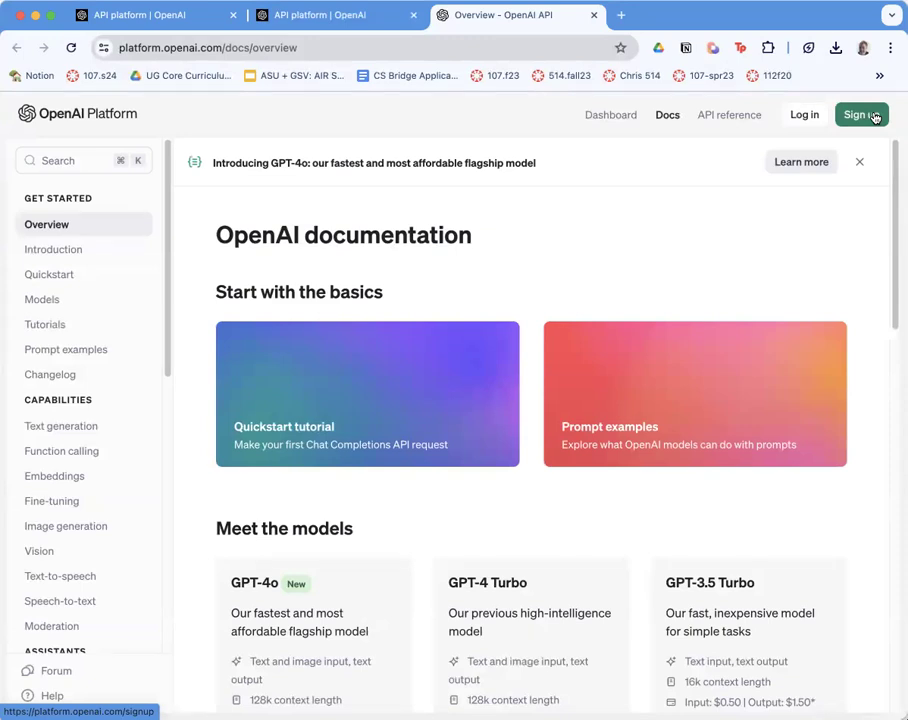
click(860, 114)
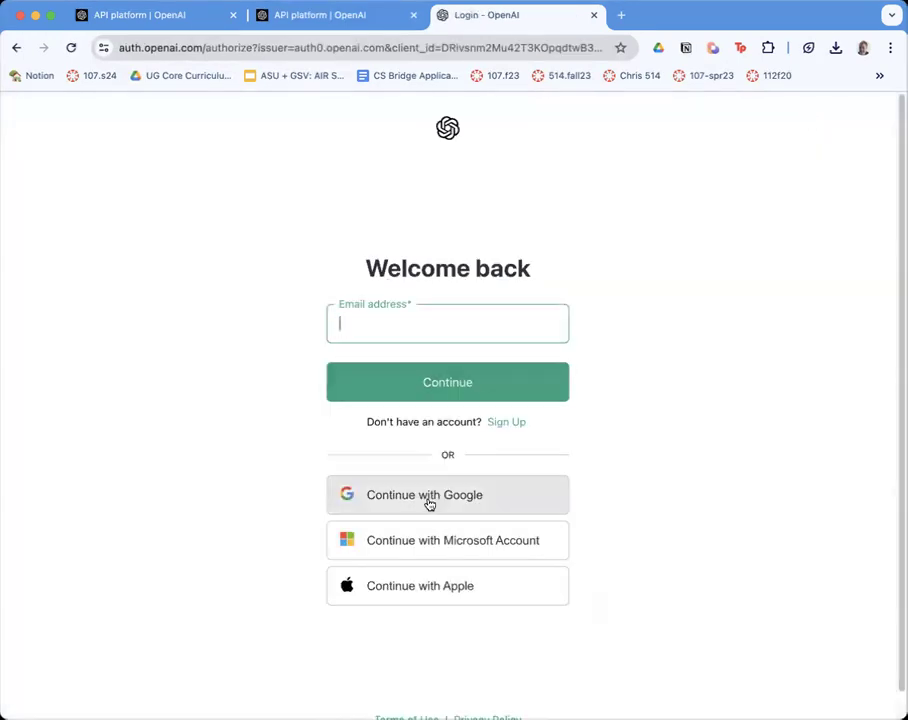
Sign in with the chosen Google account, returning to the docs as USF CreateAI.
click(424, 494)
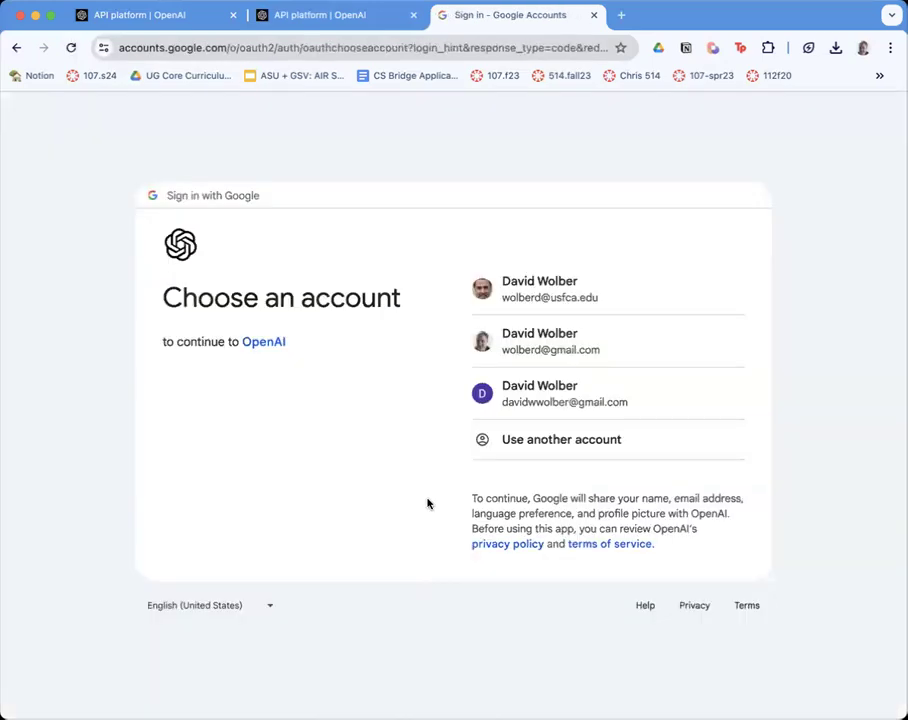
click(539, 341)
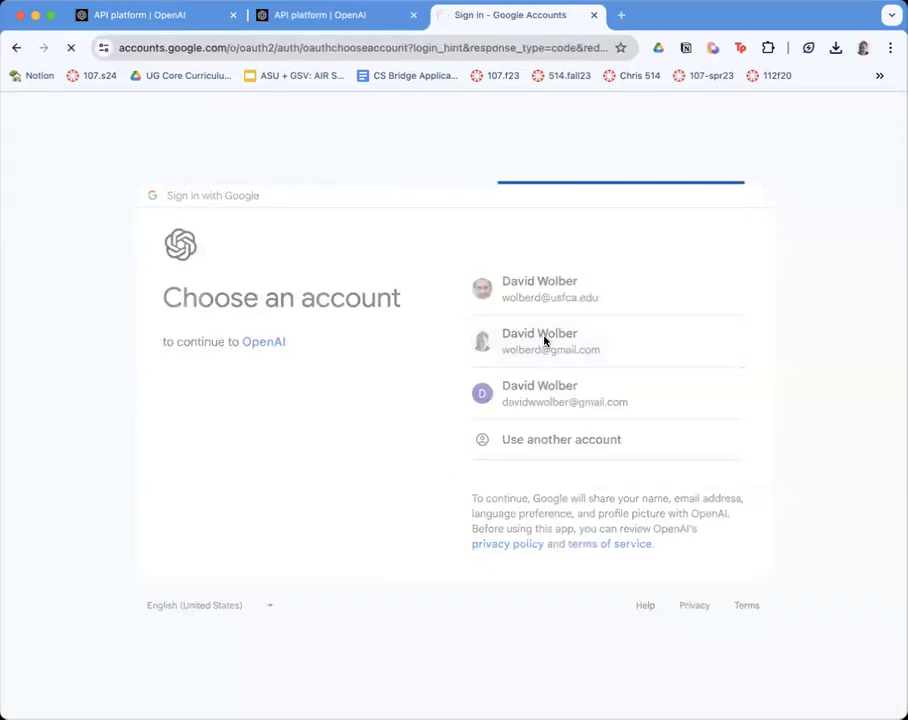
click(540, 341)
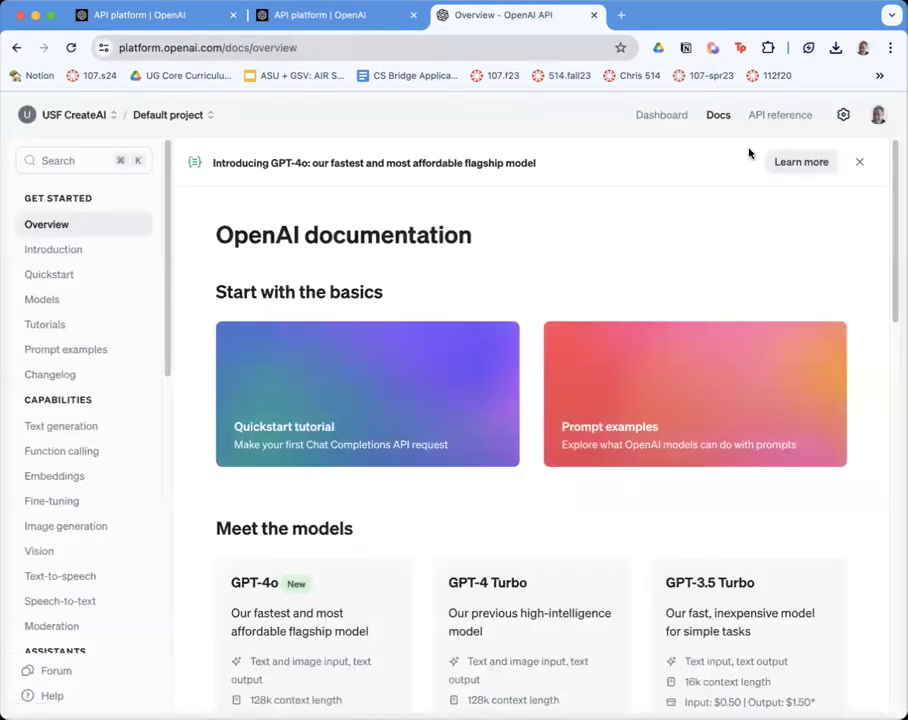
Open organization Billing in Settings, showing the $14.48 credit balance with auto recharge off.
click(843, 114)
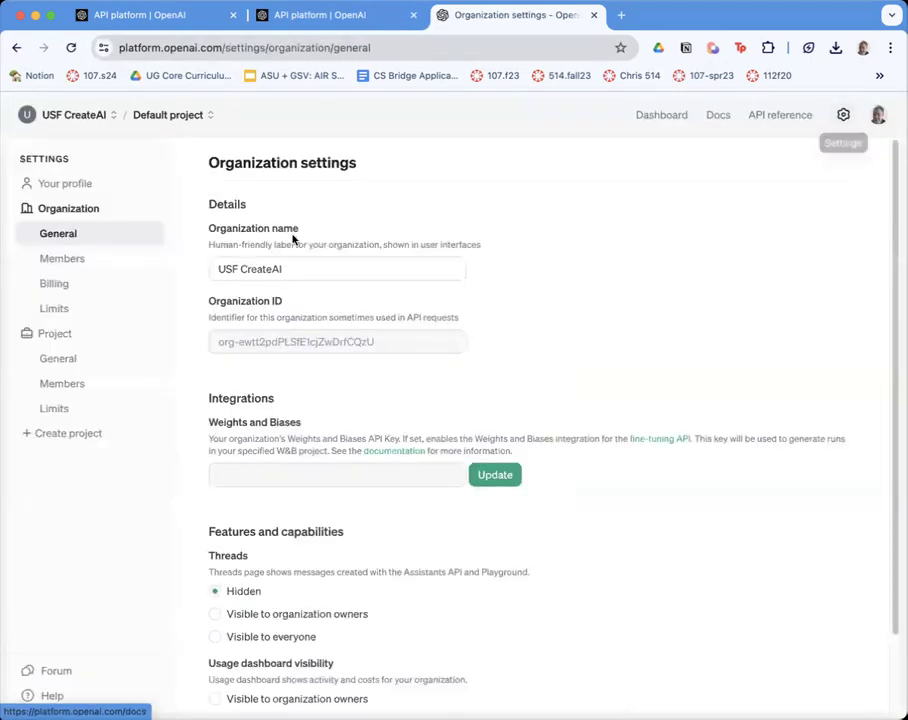
click(54, 283)
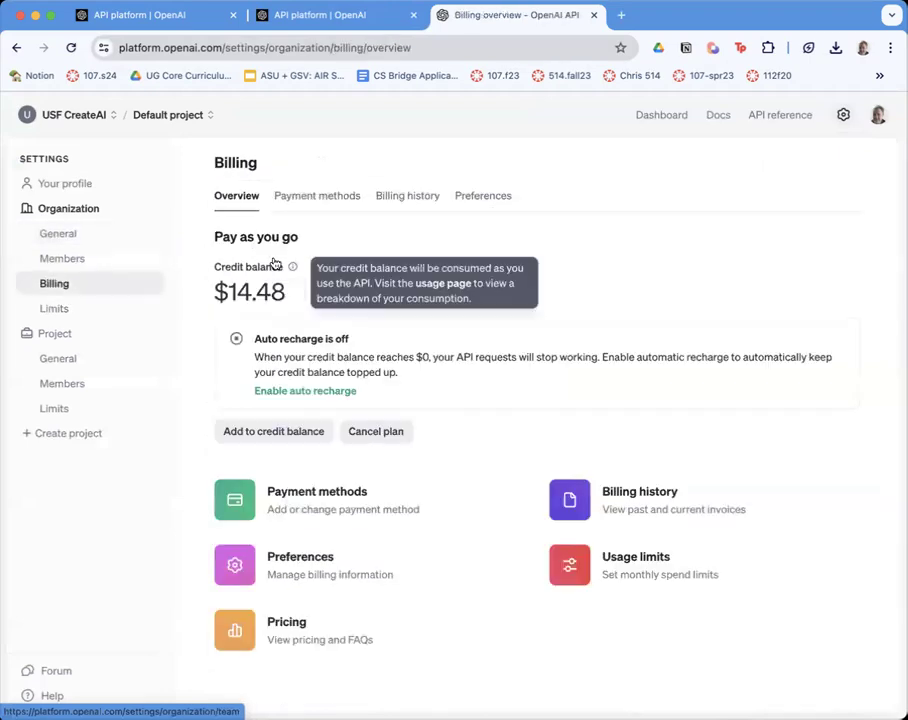
mouse_move(285, 291)
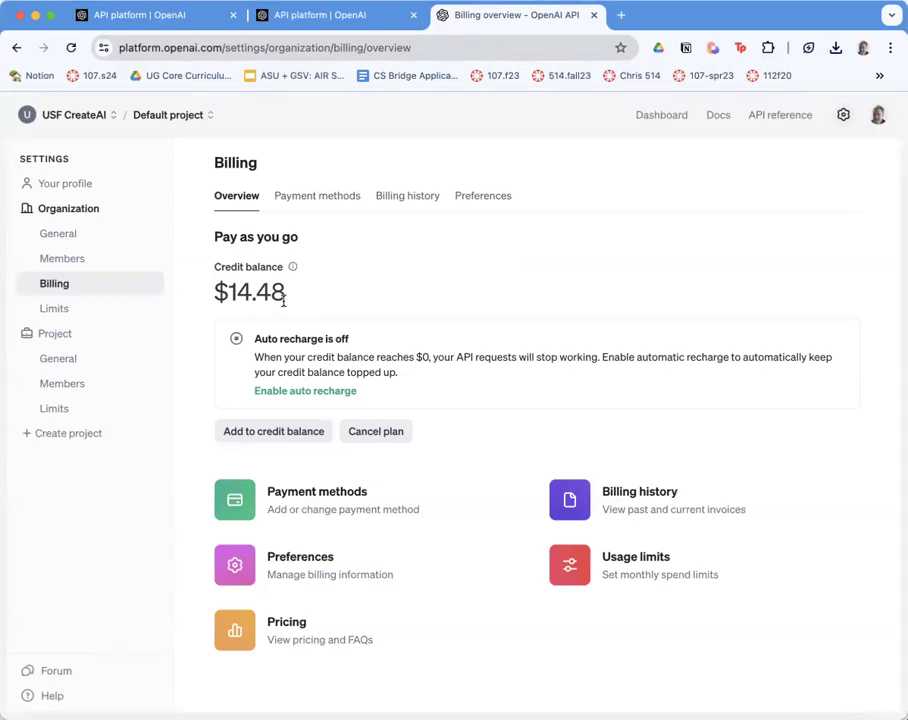
mouse_move(107, 283)
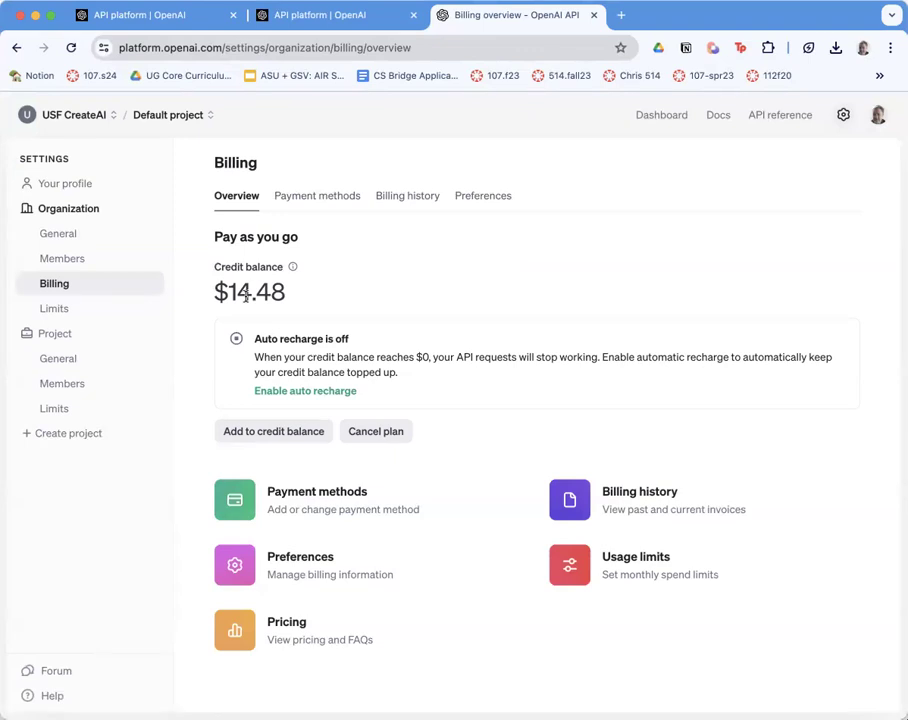
Open the Default project's Members page listing one owner and three members.
click(62, 383)
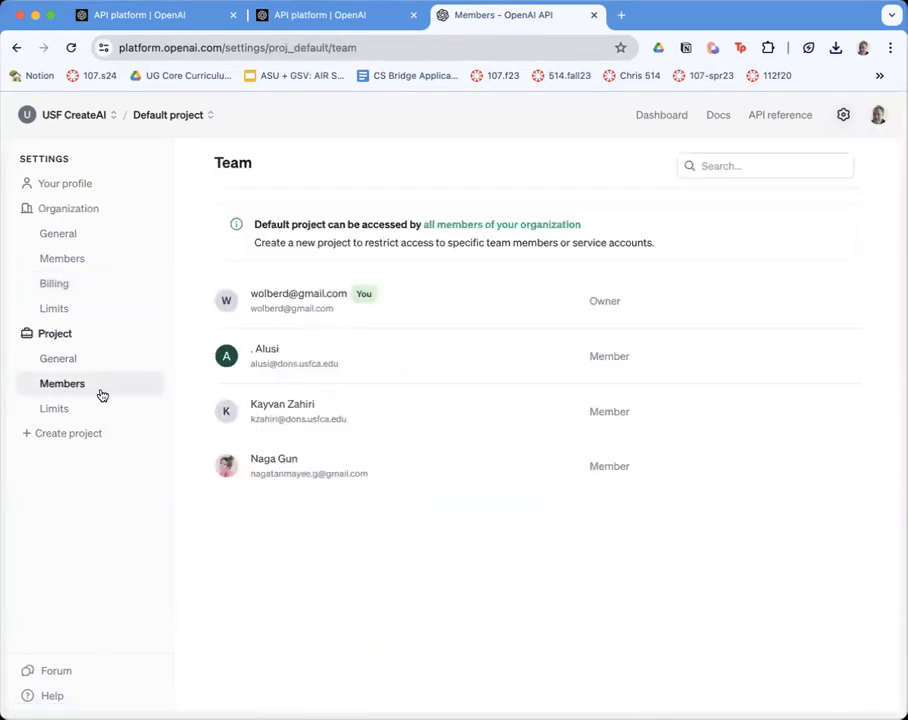
mouse_move(376, 291)
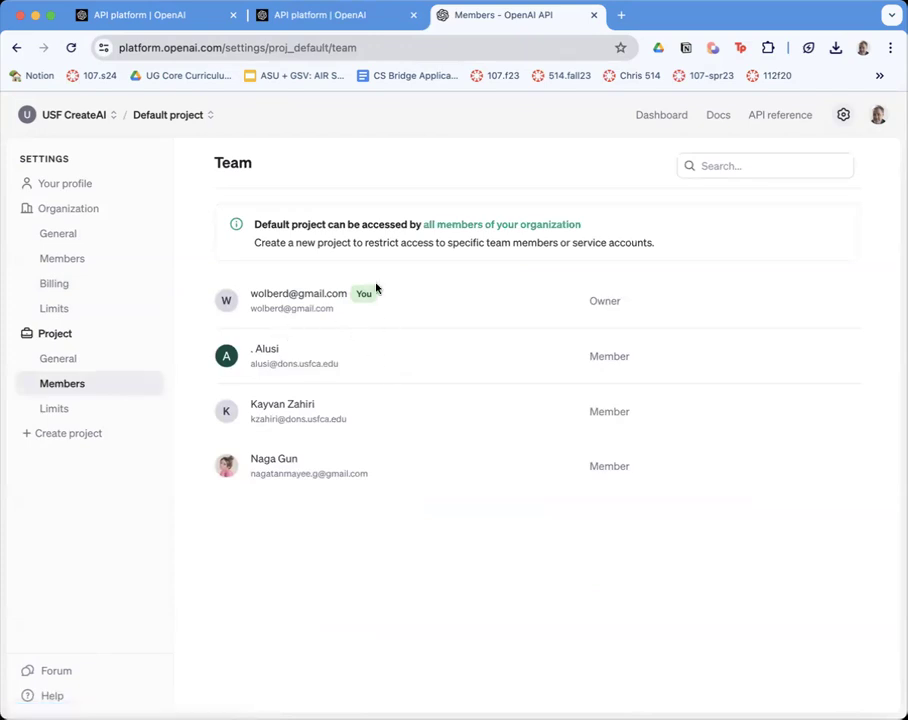
mouse_move(441, 290)
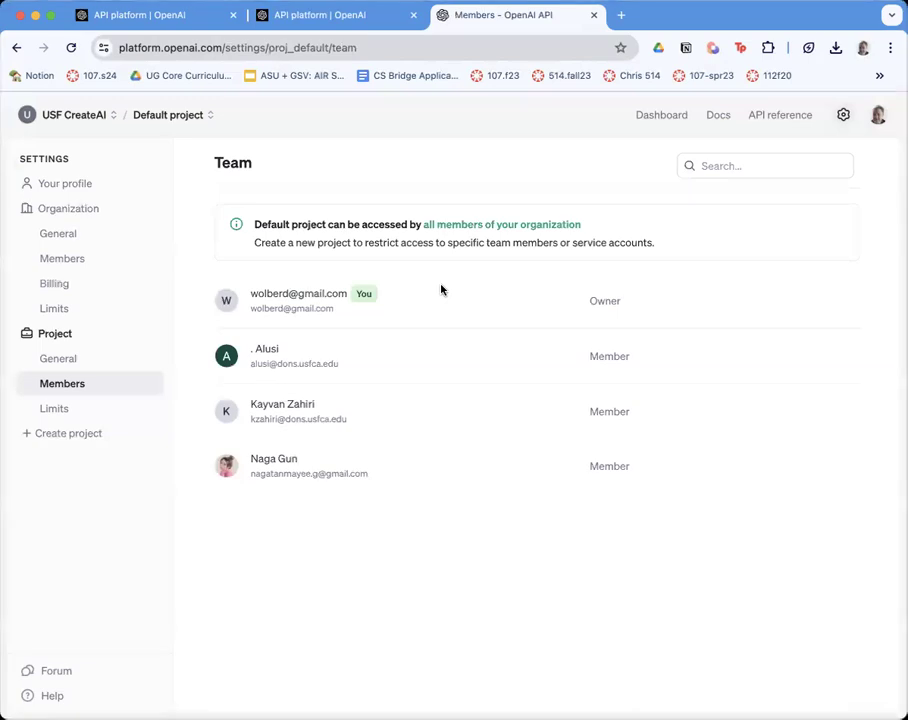
mouse_move(54, 284)
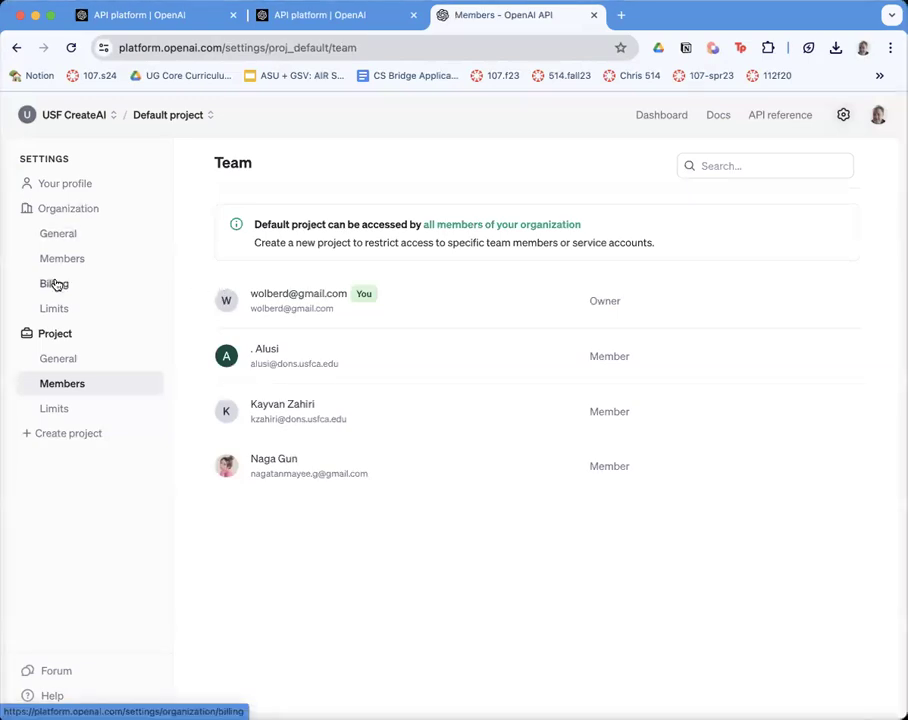
mouse_move(62, 383)
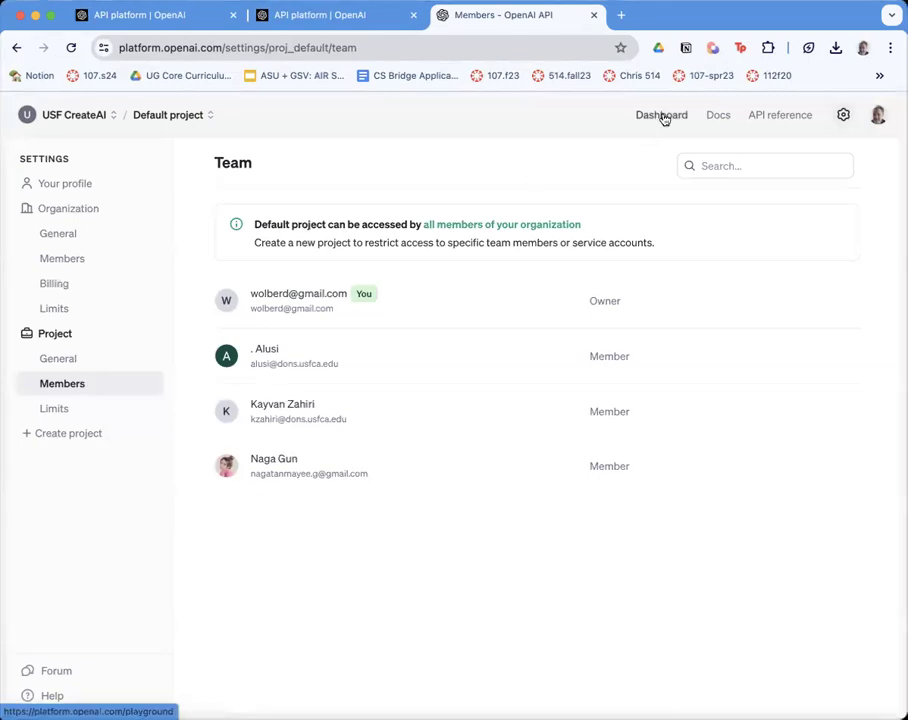
Reach the API keys page with three keys, then open and cancel the new-key dialog.
click(661, 114)
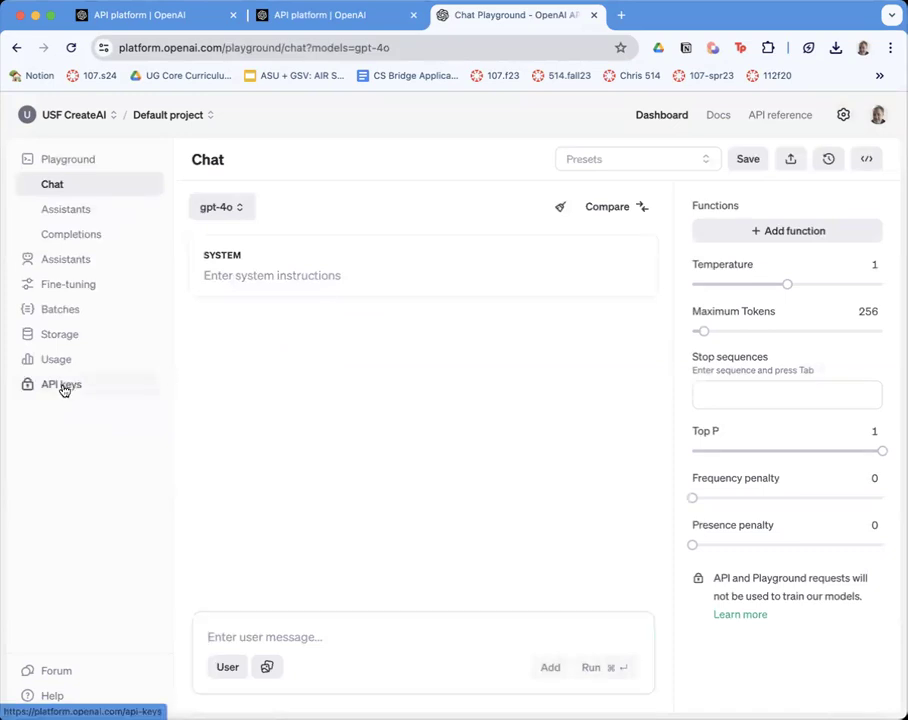
click(61, 384)
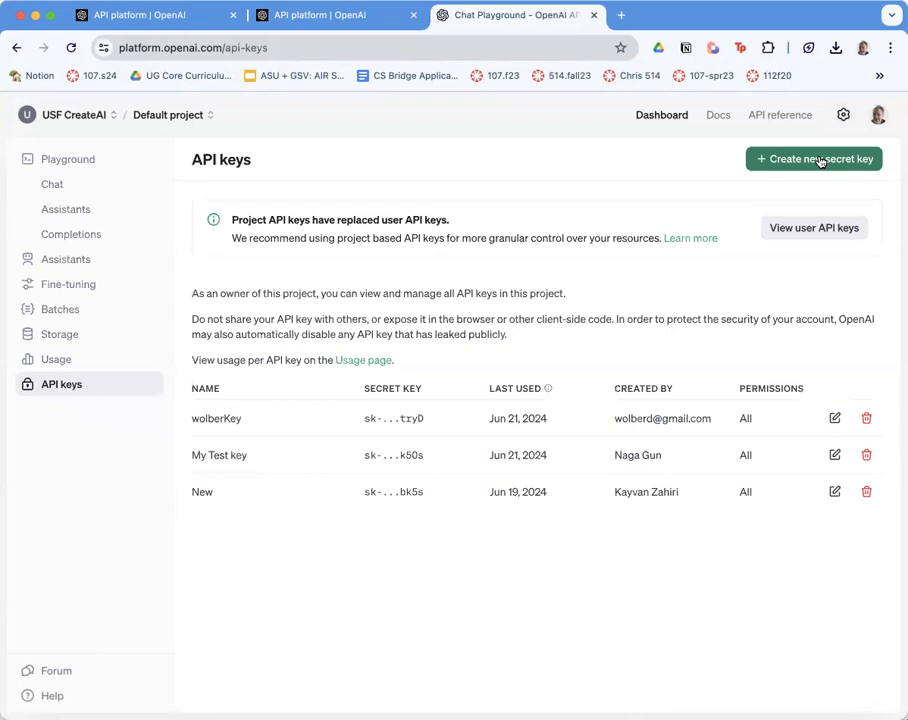
click(813, 158)
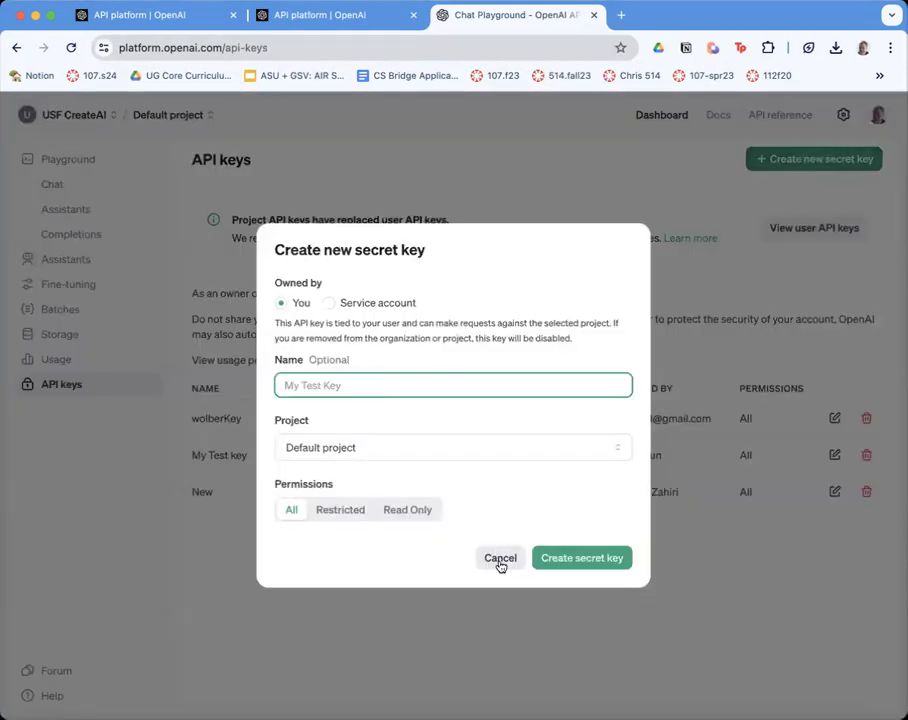
click(500, 558)
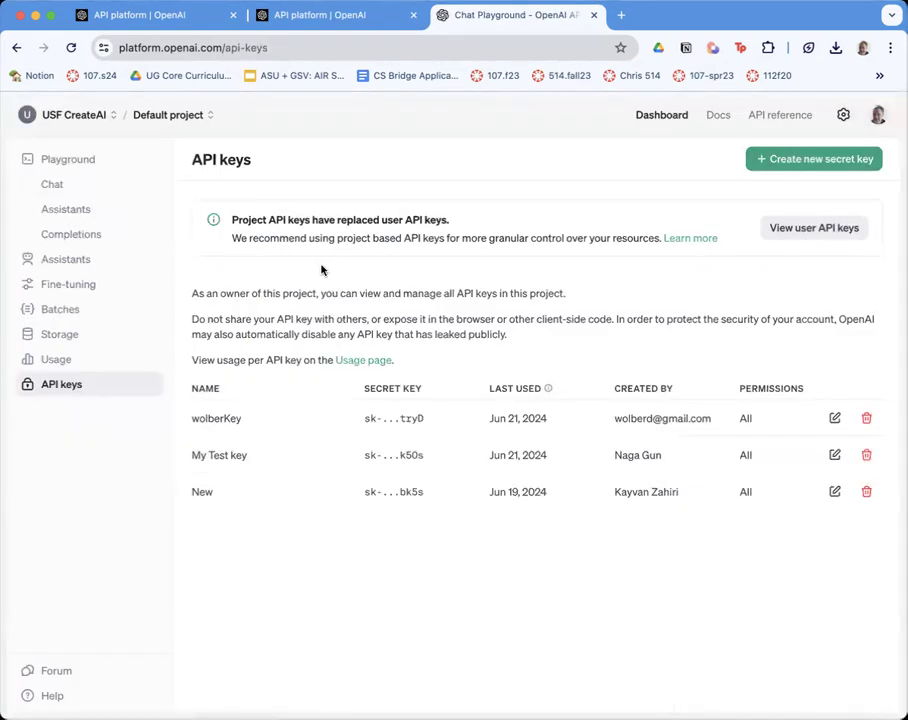
mouse_move(386, 374)
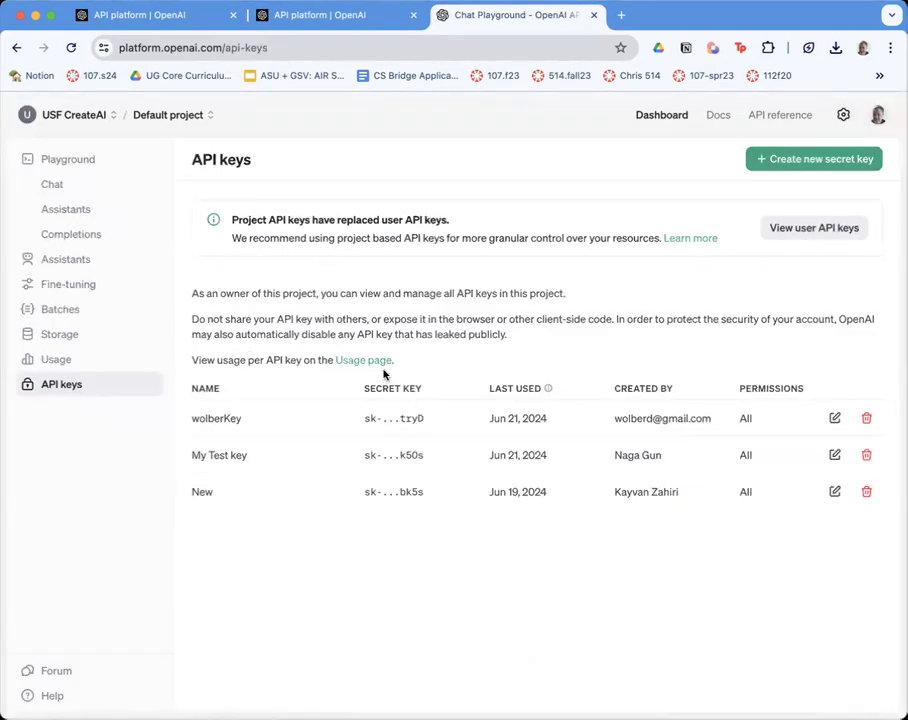
mouse_move(420, 413)
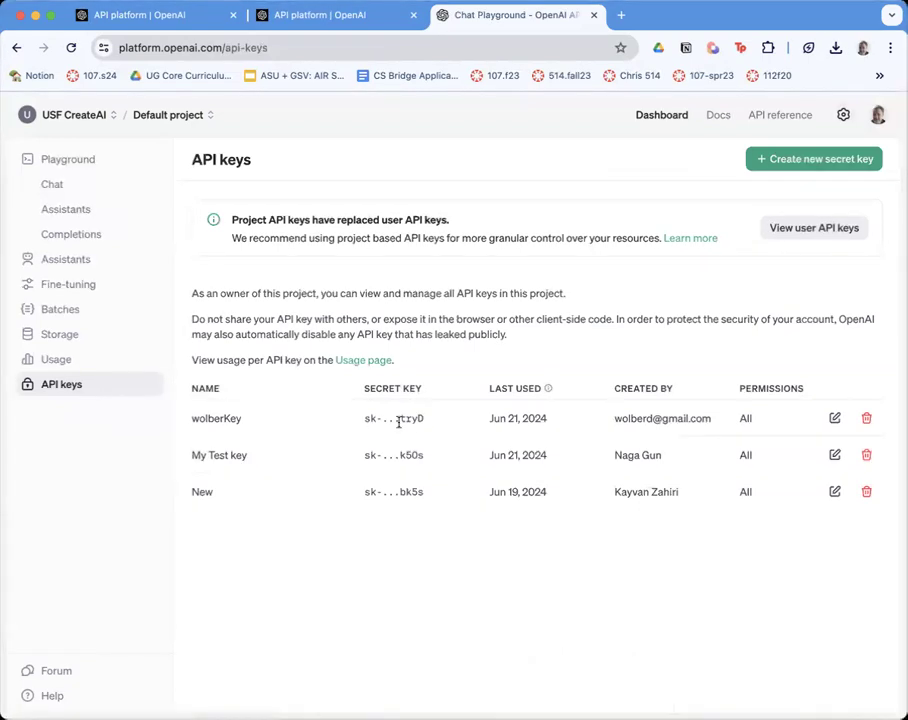
mouse_move(402, 489)
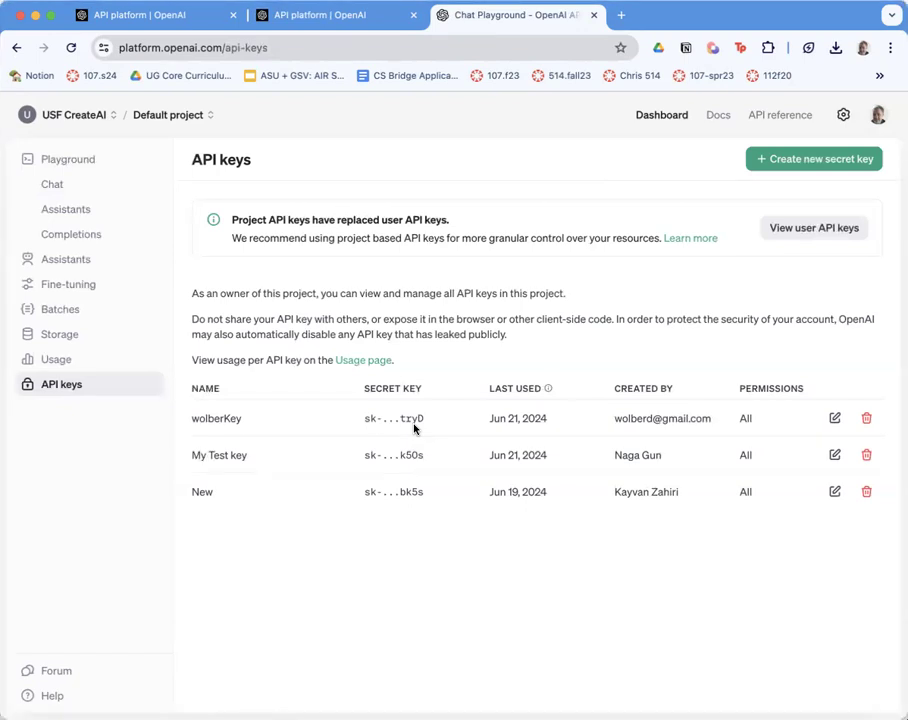
mouse_move(430, 428)
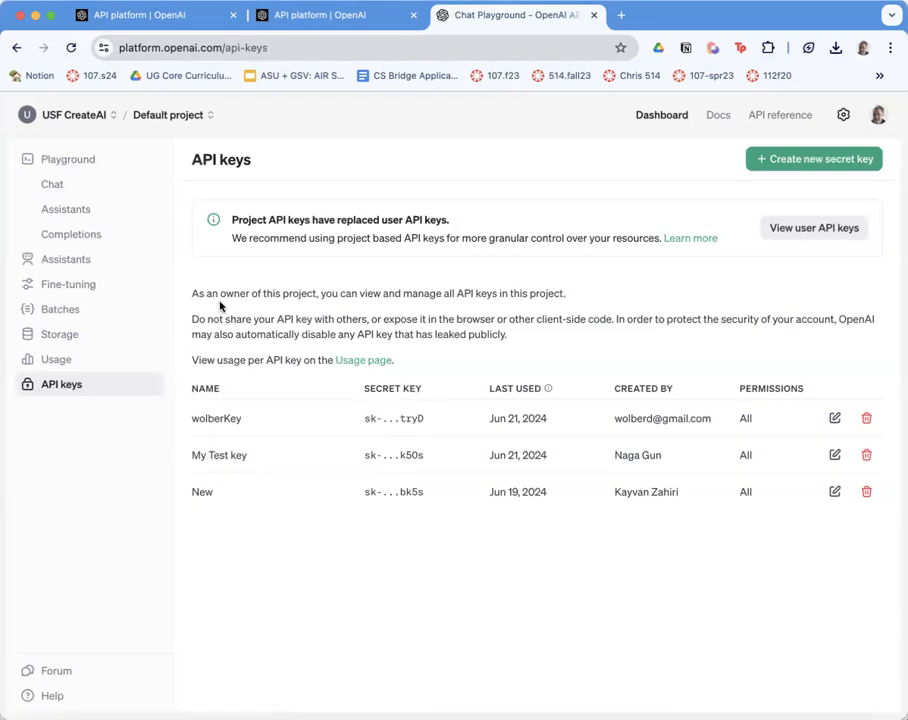
mouse_move(265, 320)
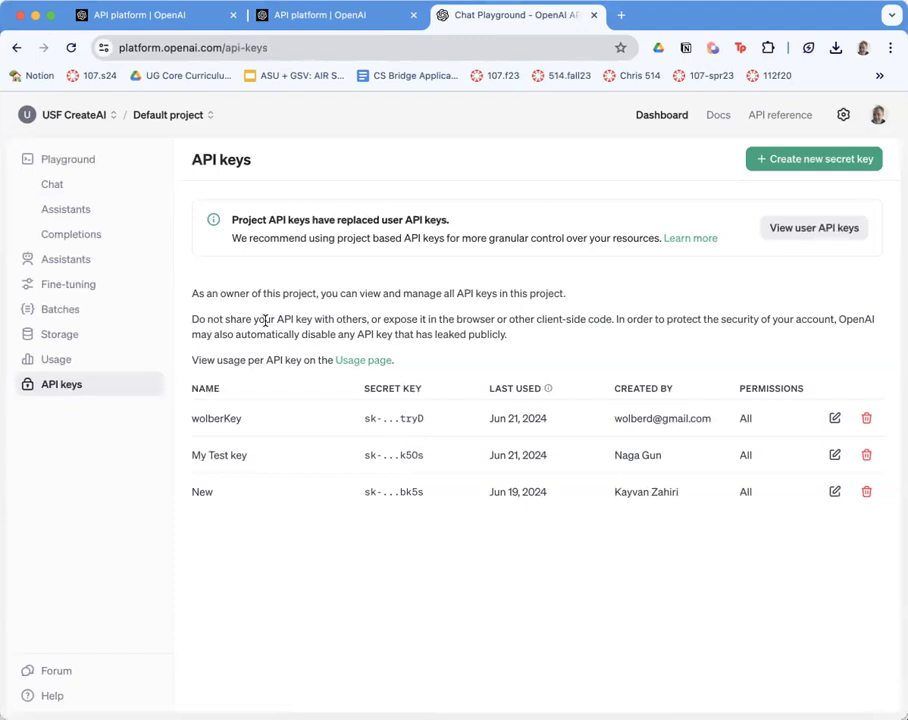